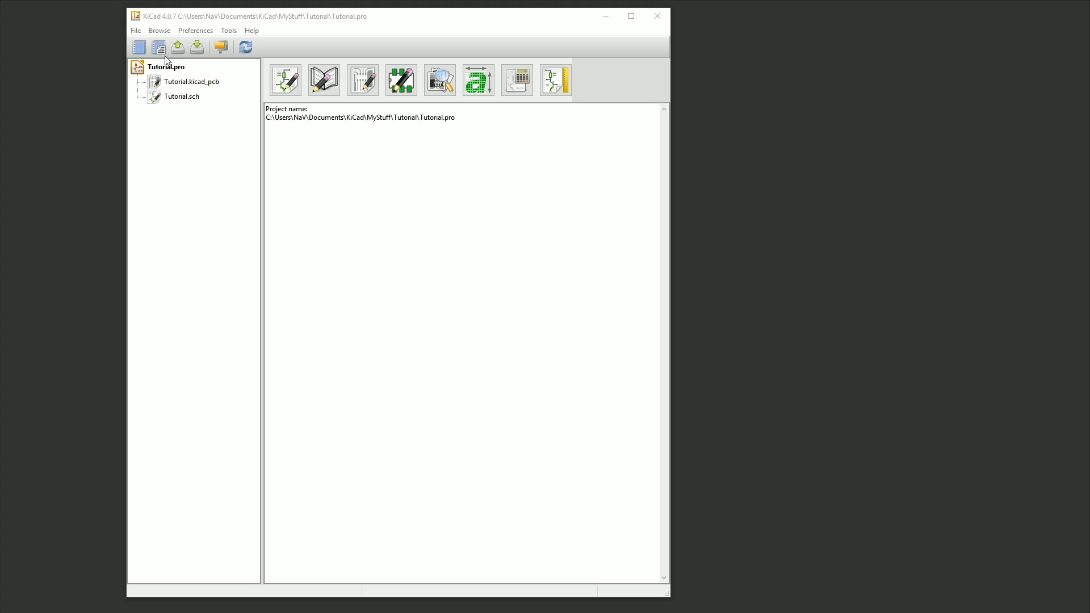
# Start a new project and create a PCB_Tutorial folder on the D: drive for it.
pyautogui.click(135, 30)
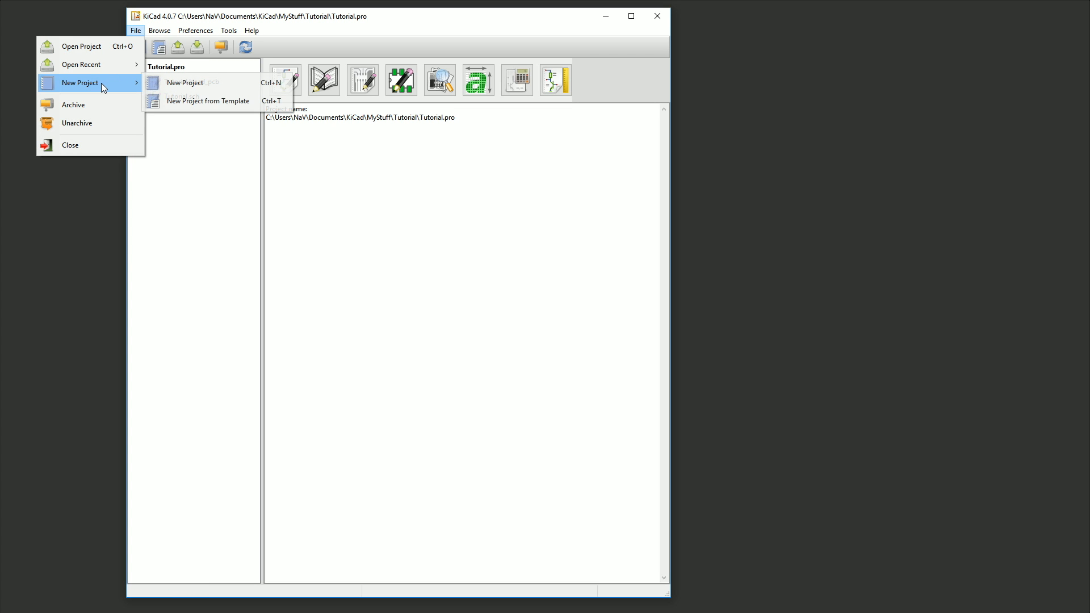
pyautogui.click(184, 82)
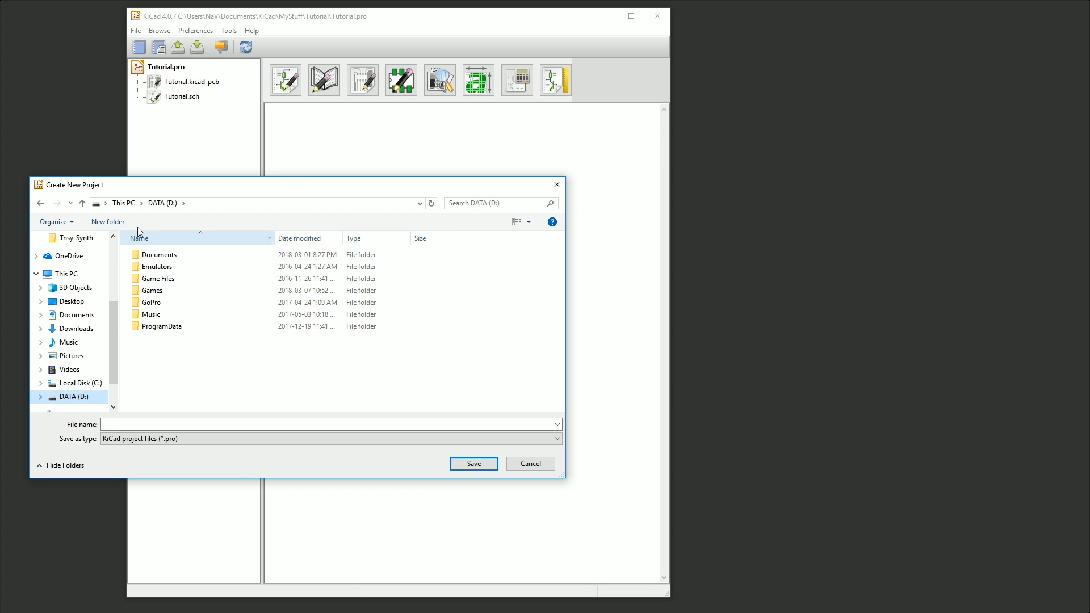
pyautogui.click(106, 222)
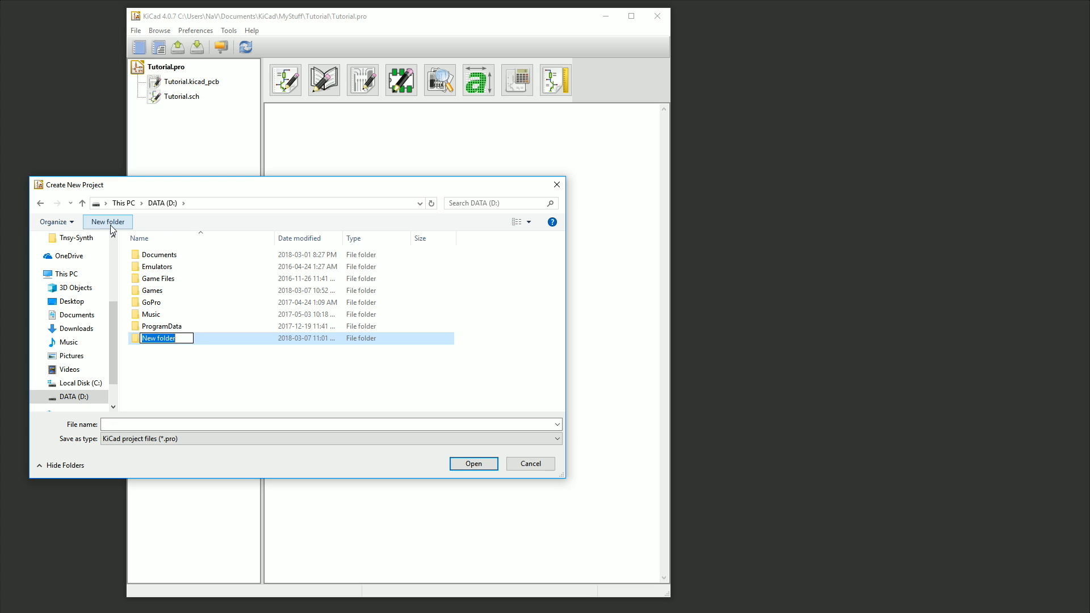
pyautogui.write('PCB')
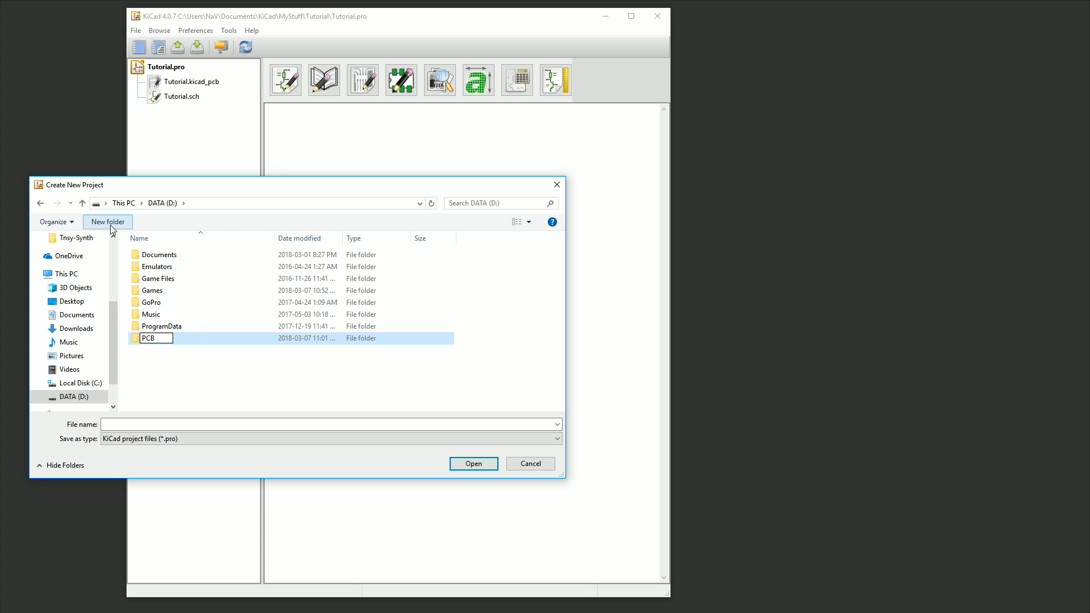
pyautogui.write('_Tutorial')
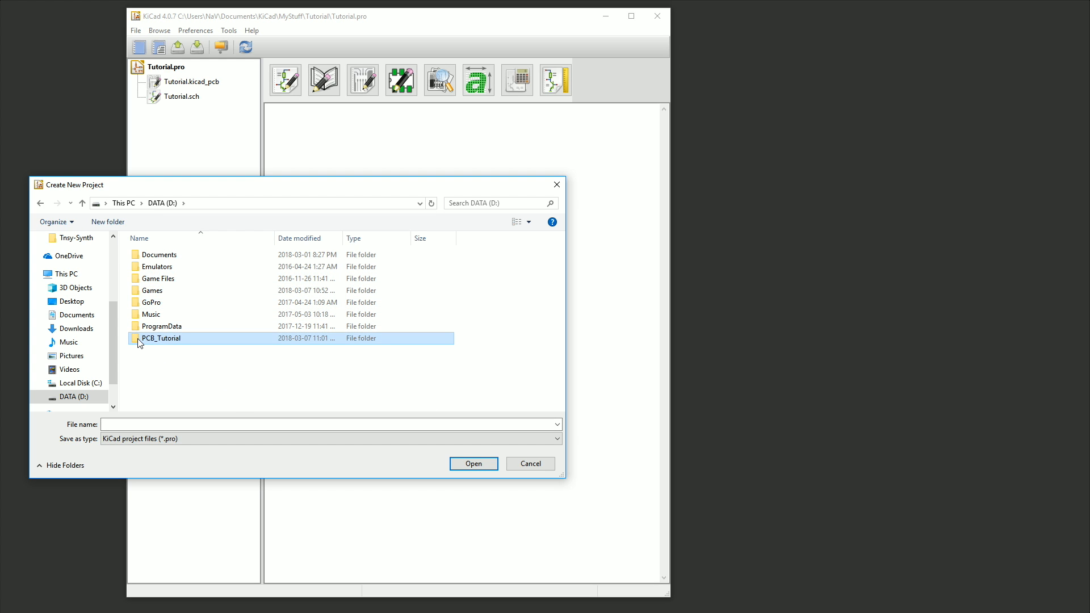
pyautogui.doubleClick(161, 339)
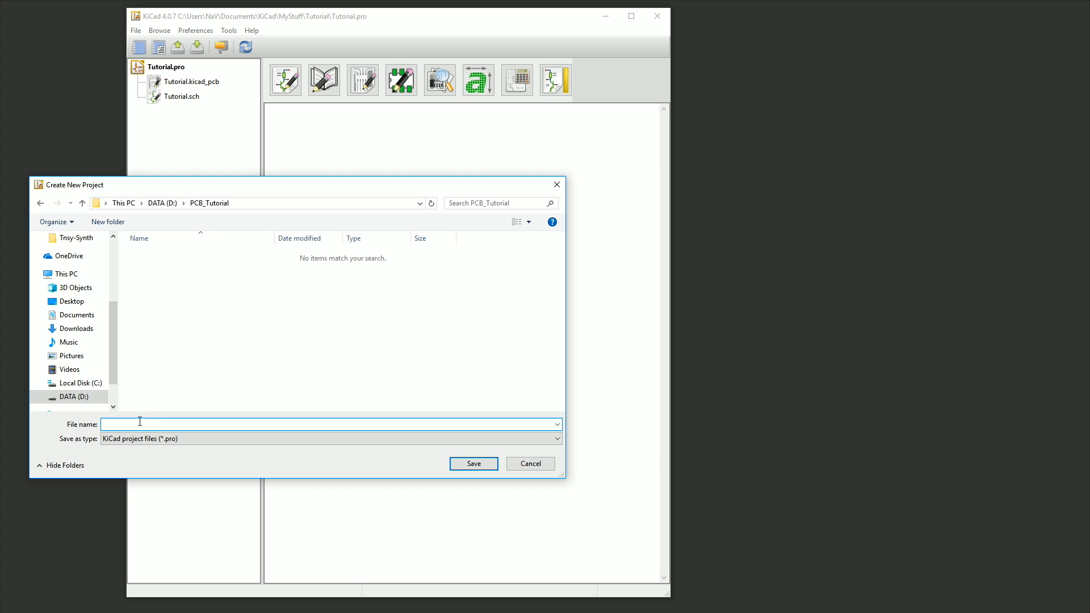
# Name the project PCB_Tutorial and save it inside the new folder.
pyautogui.write('PCB_Tutorial')
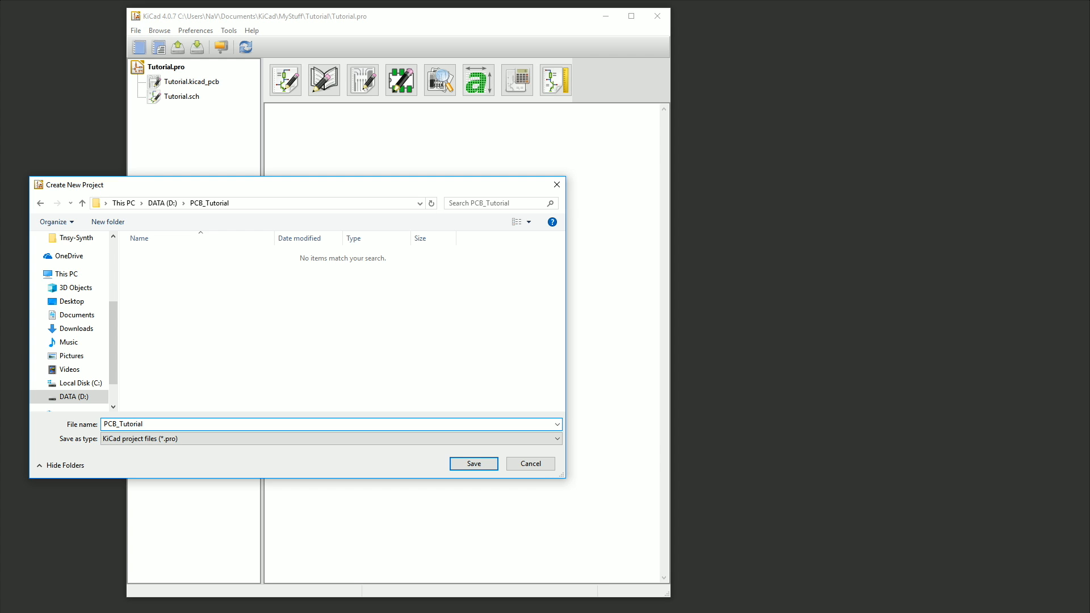
pyautogui.click(472, 464)
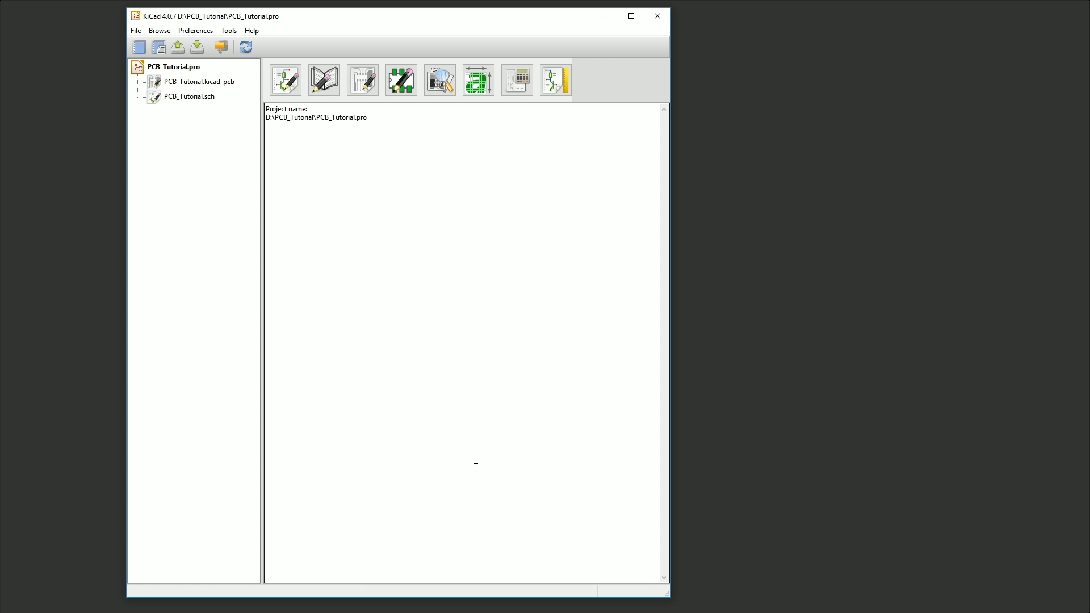
pyautogui.moveTo(447, 492)
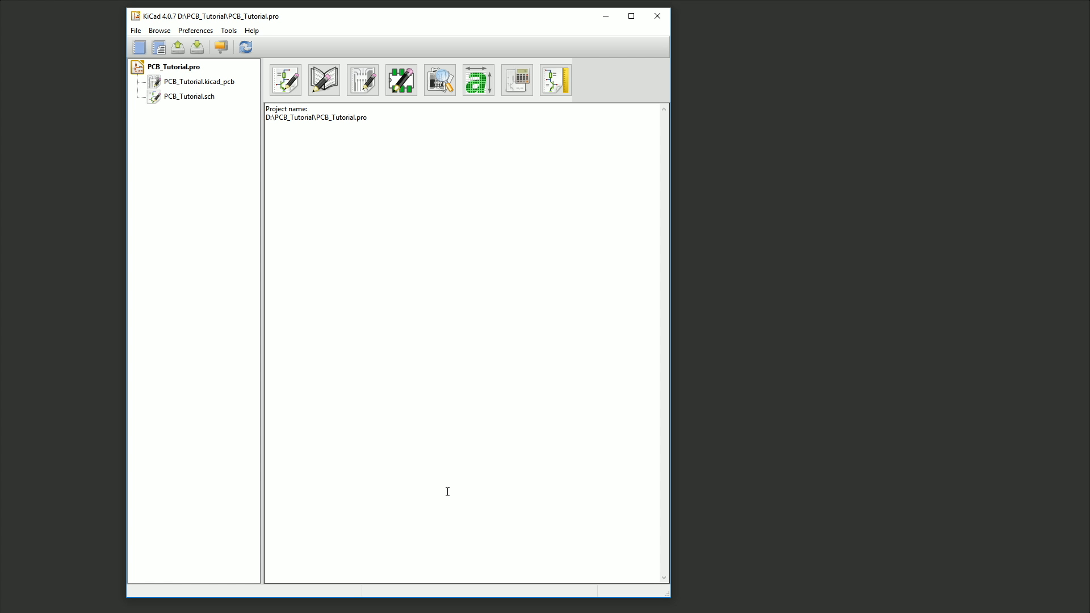
pyautogui.moveTo(275, 154)
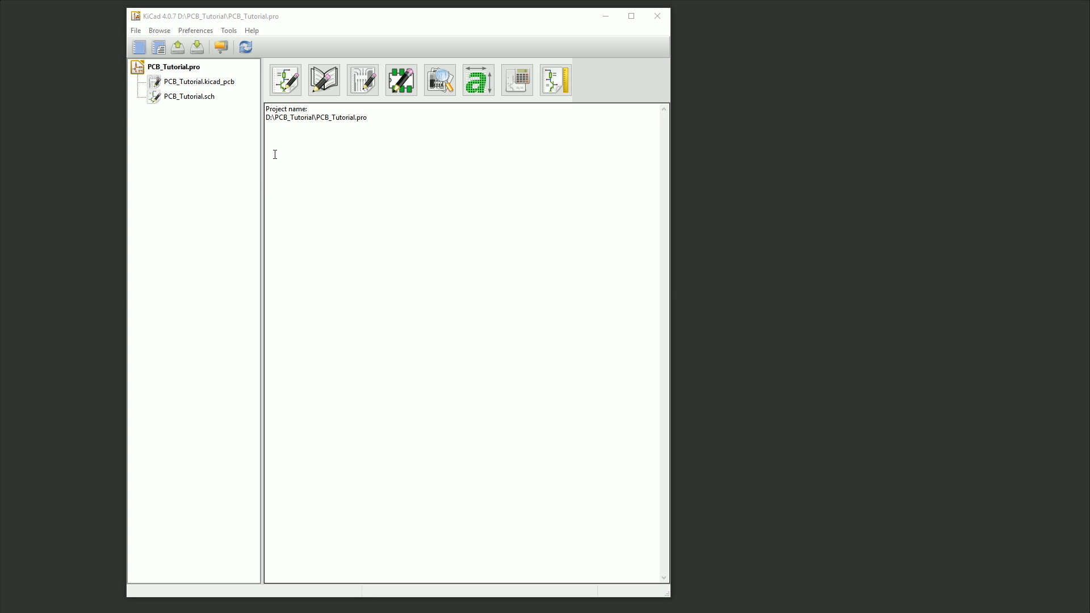
# Open PCB_Tutorial.sch from the project tree in the schematic editor.
pyautogui.click(189, 95)
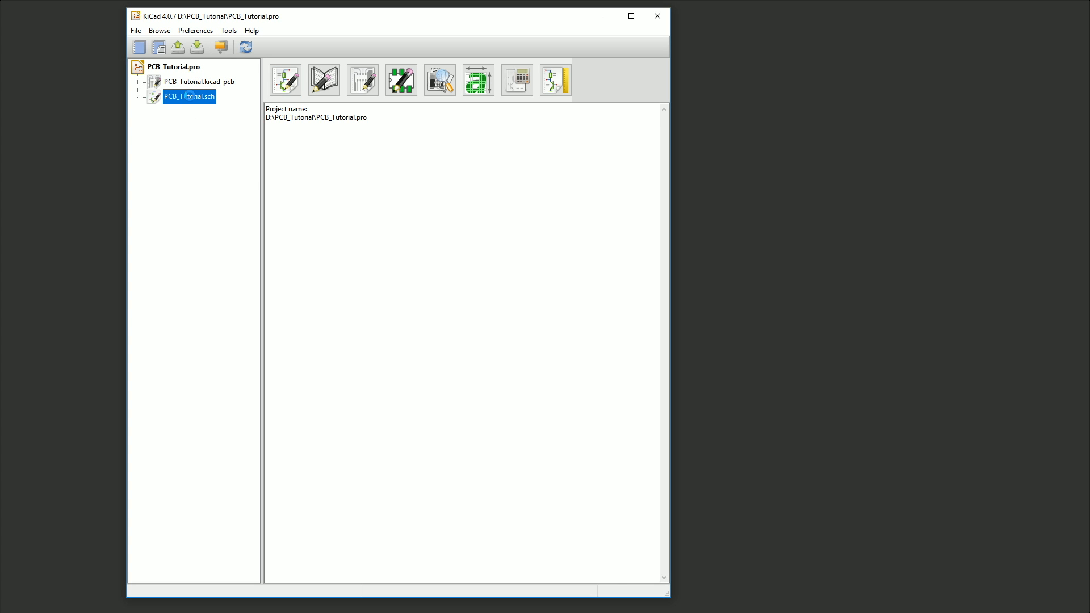
pyautogui.doubleClick(188, 96)
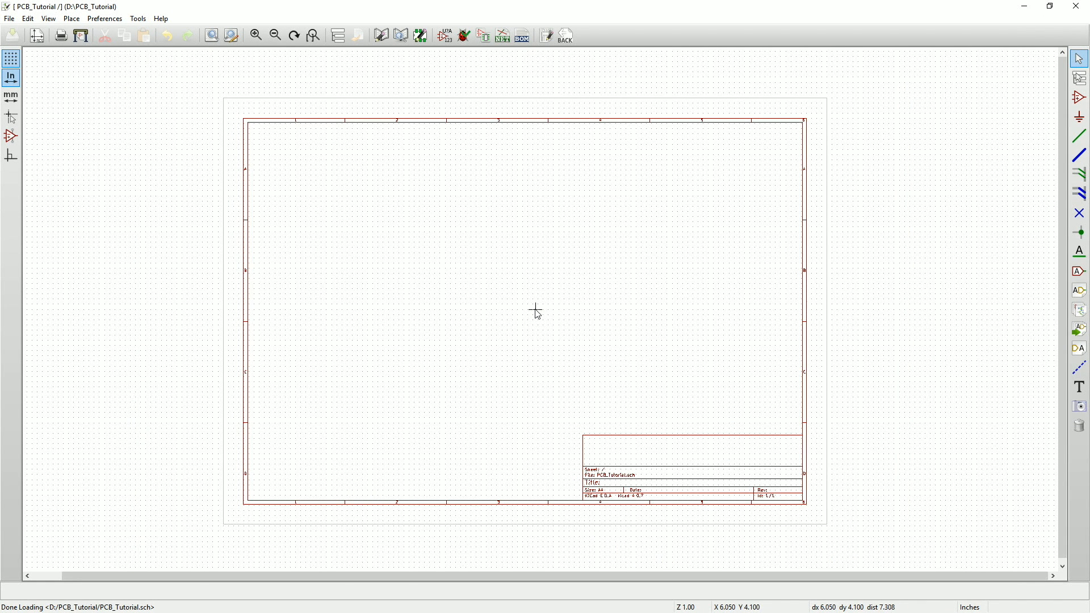
pyautogui.moveTo(1042, 132)
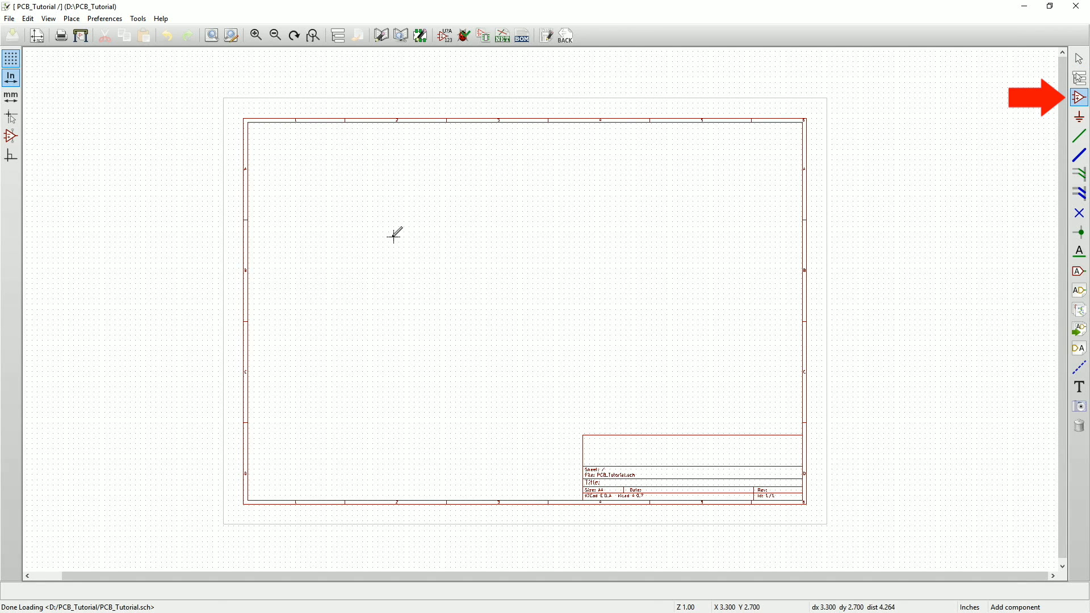
# Place an SW_Push_LED switch from the component library onto the sheet.
pyautogui.click(1079, 97)
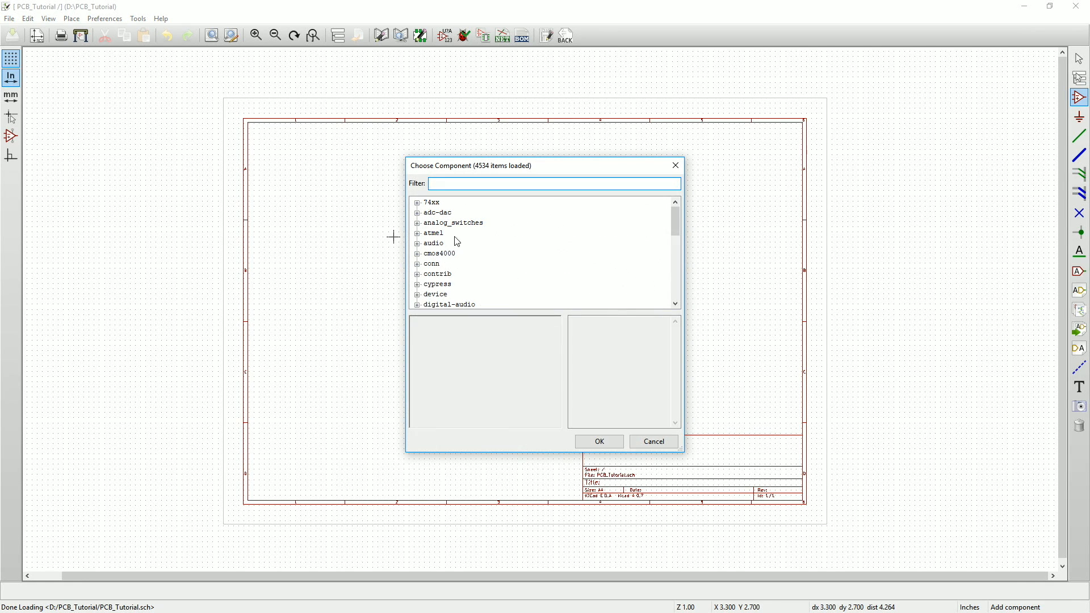
pyautogui.scroll(-3)
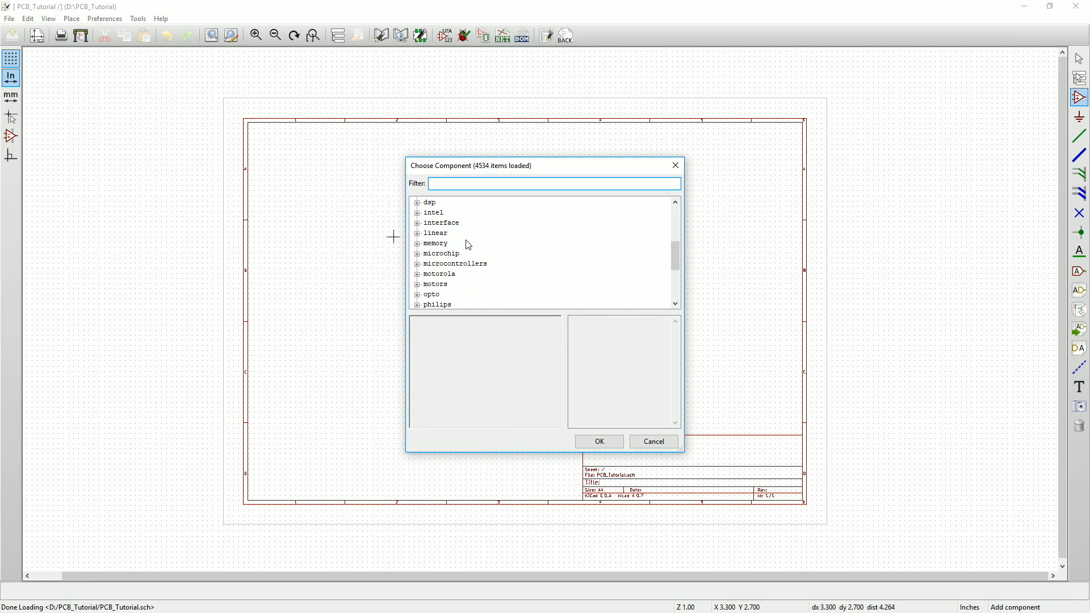
pyautogui.scroll(-3)
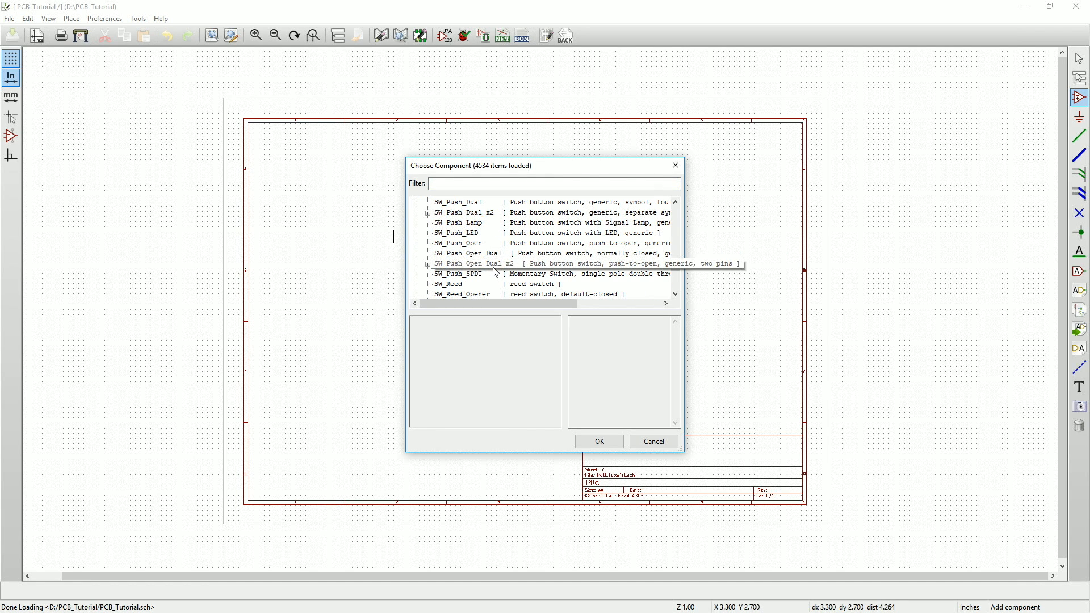
pyautogui.click(457, 232)
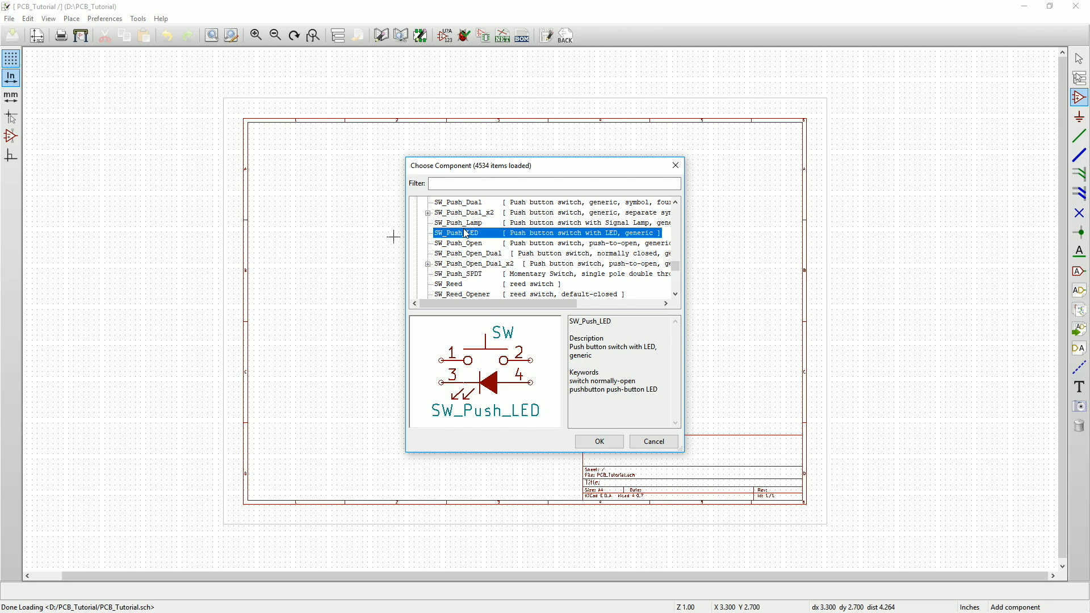
pyautogui.click(598, 442)
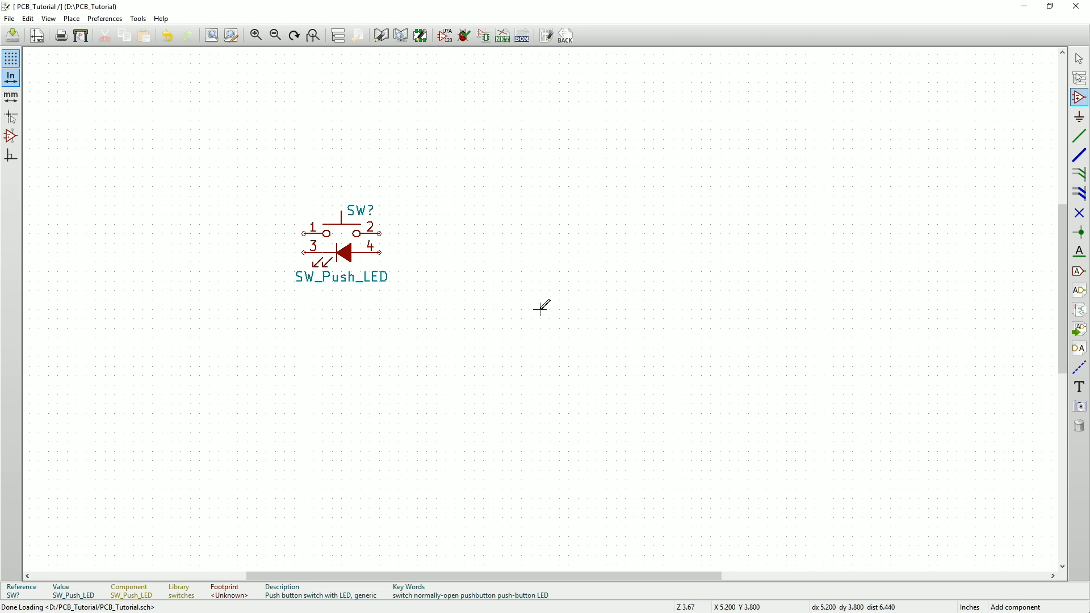
pyautogui.moveTo(939, 157)
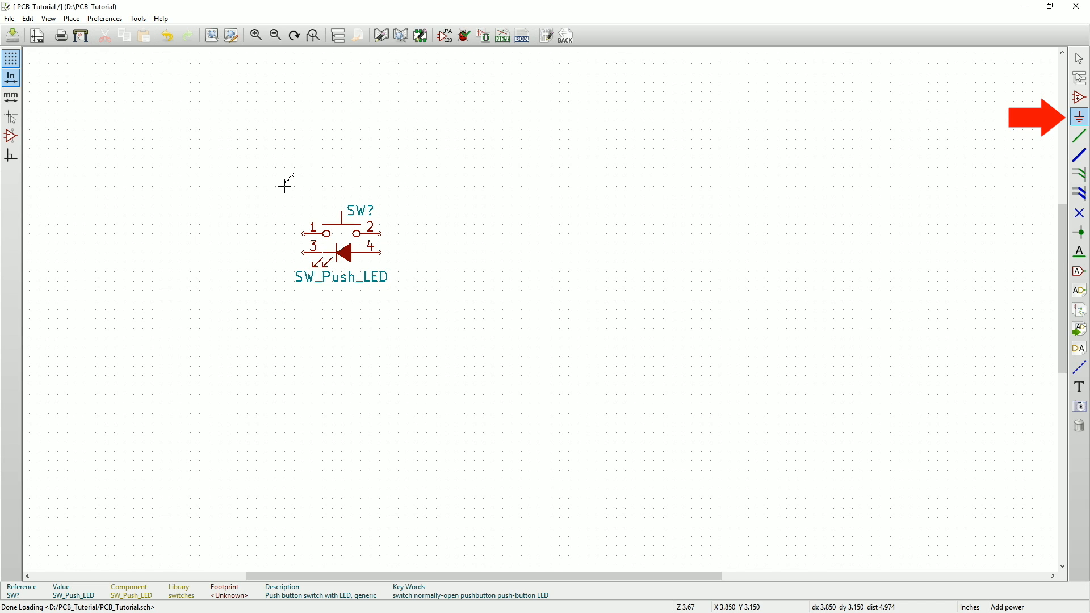
# Place +9V and GND power symbols from the power library beside the switch.
pyautogui.click(1079, 116)
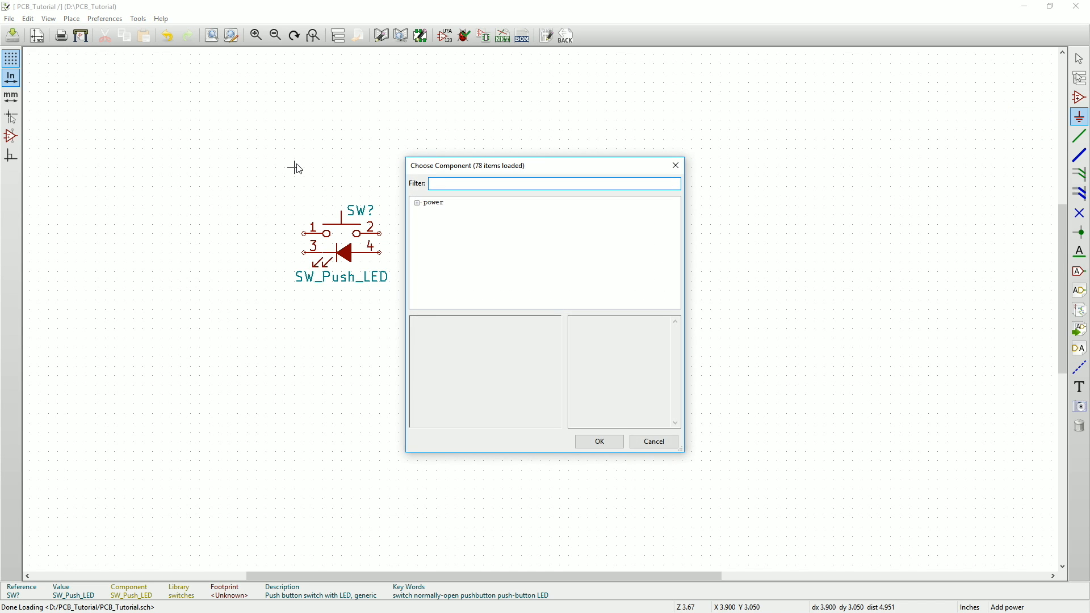
pyautogui.click(418, 203)
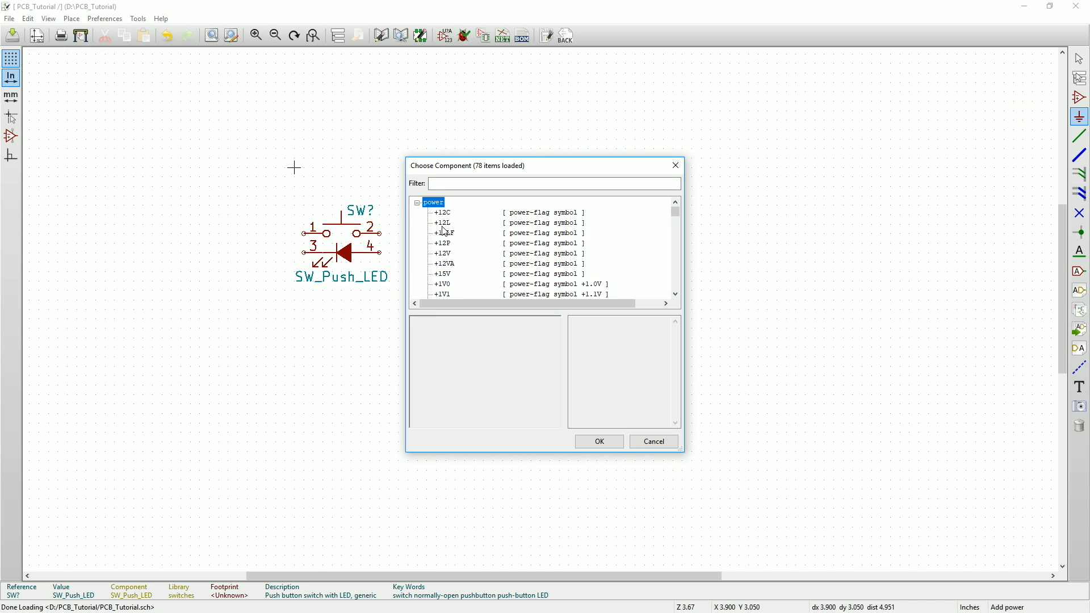
pyautogui.scroll(-3)
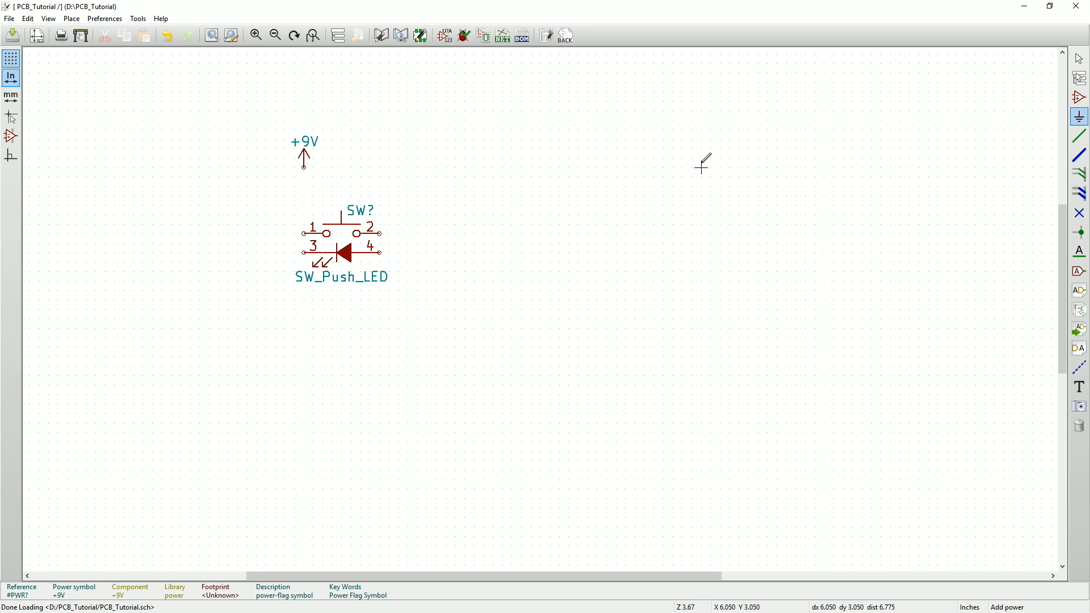
pyautogui.moveTo(417, 173)
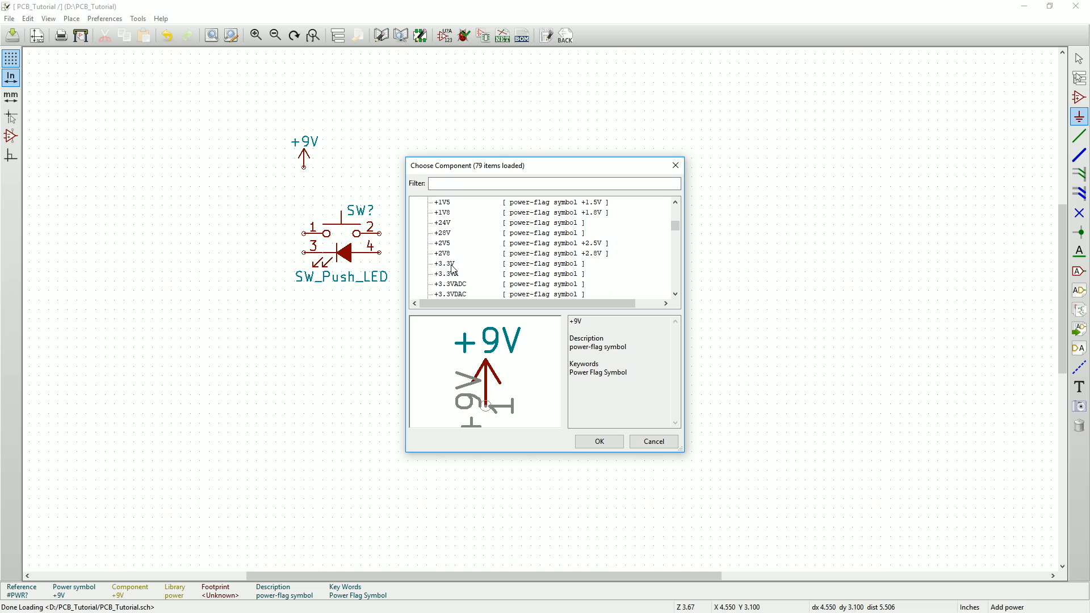
pyautogui.scroll(-3)
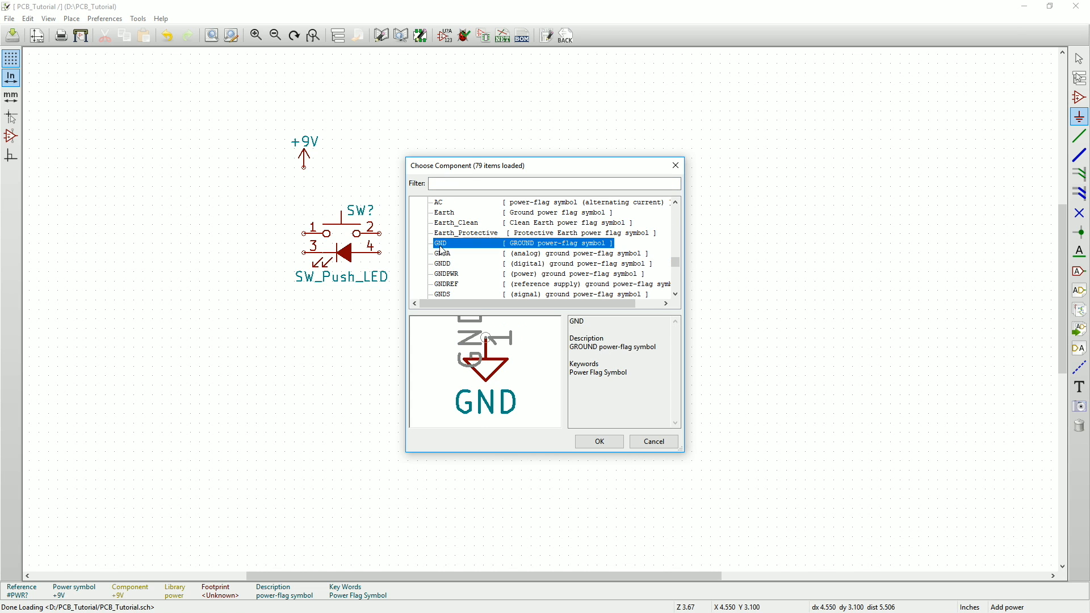
pyautogui.click(597, 442)
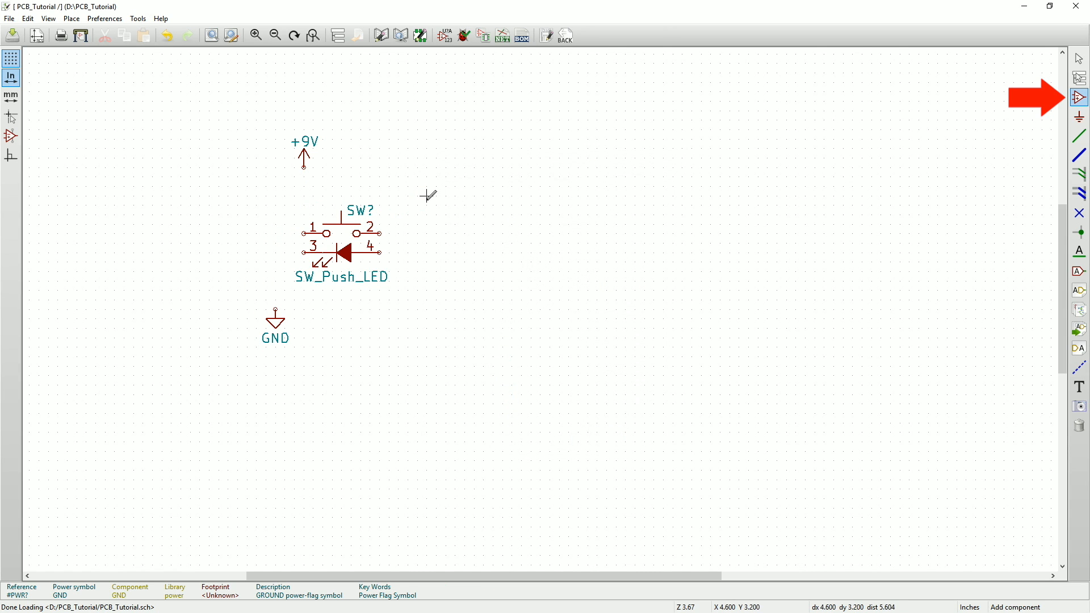
pyautogui.click(1079, 98)
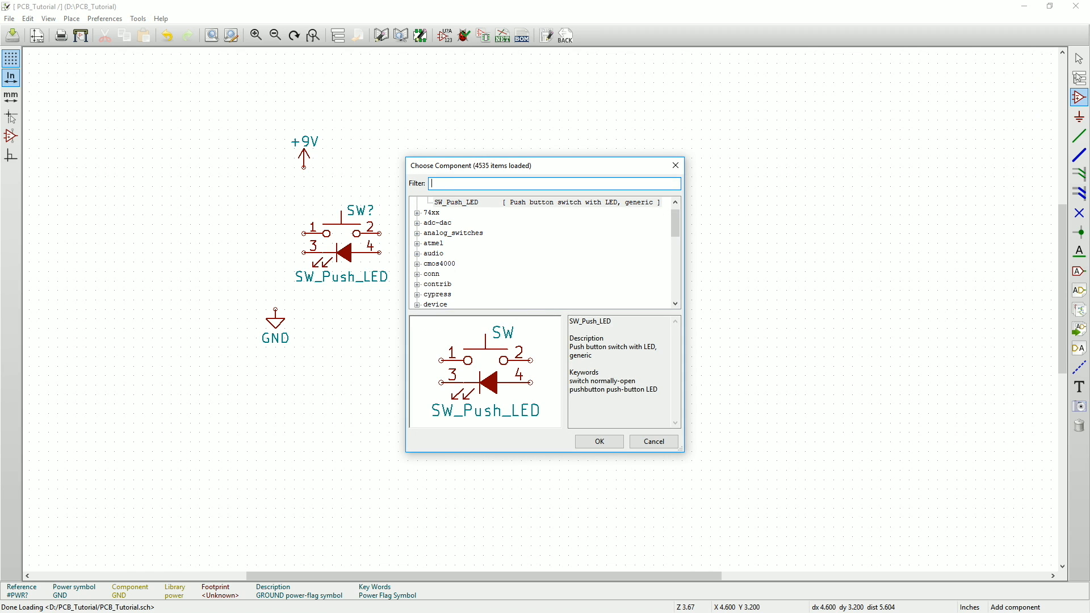
# Filter for 'r', place a generic resistor R left of the switch.
pyautogui.write('r')
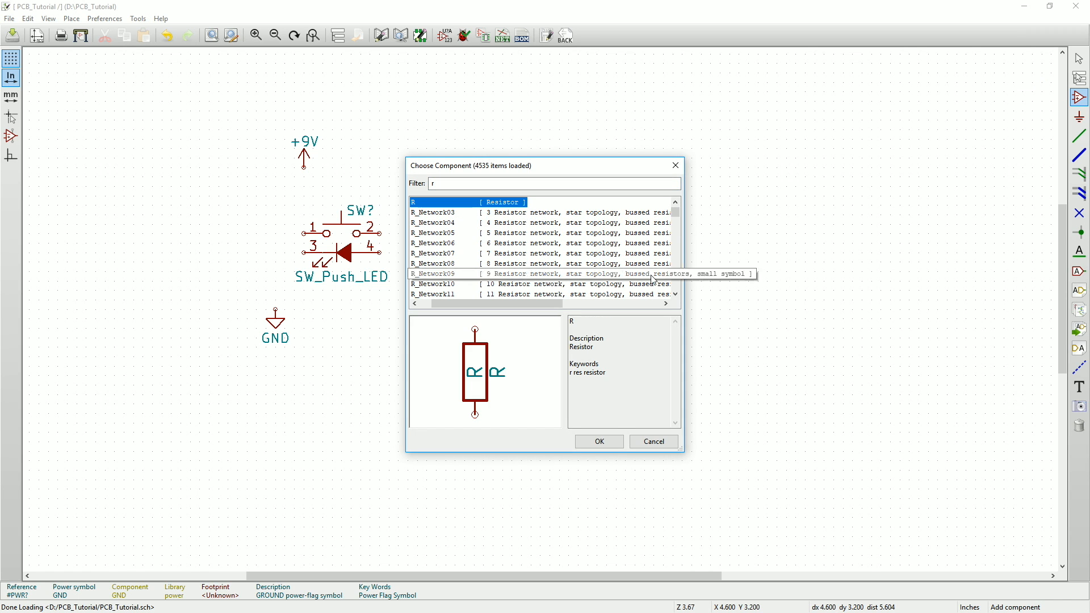
pyautogui.click(599, 442)
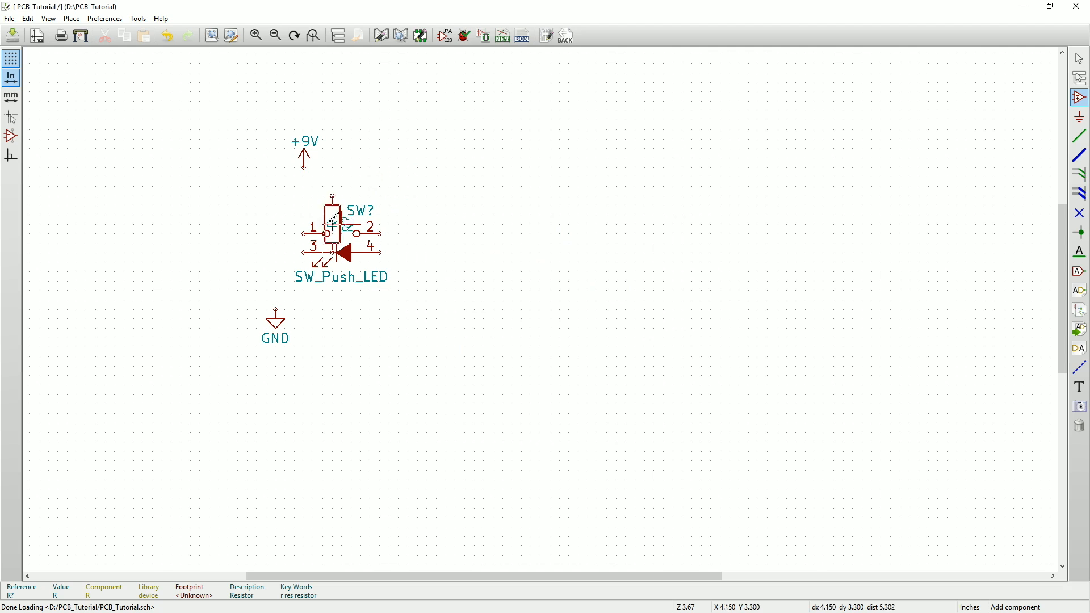
pyautogui.moveTo(333, 222); pyautogui.dragTo(266, 198)
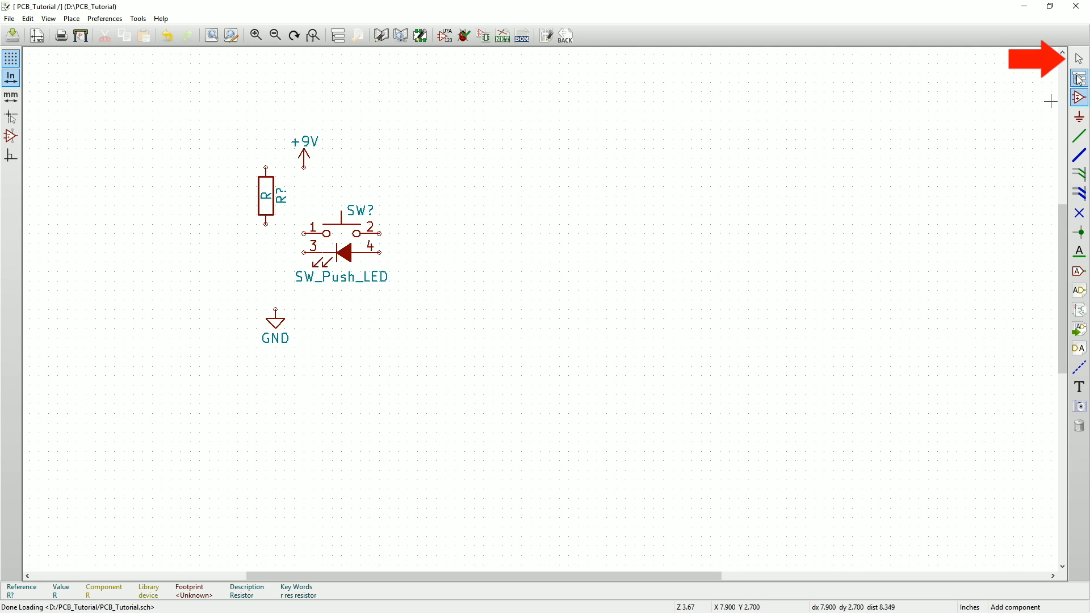
# Move the resistor under +9V and drag GND up beneath the switch into a column.
pyautogui.click(1079, 58)
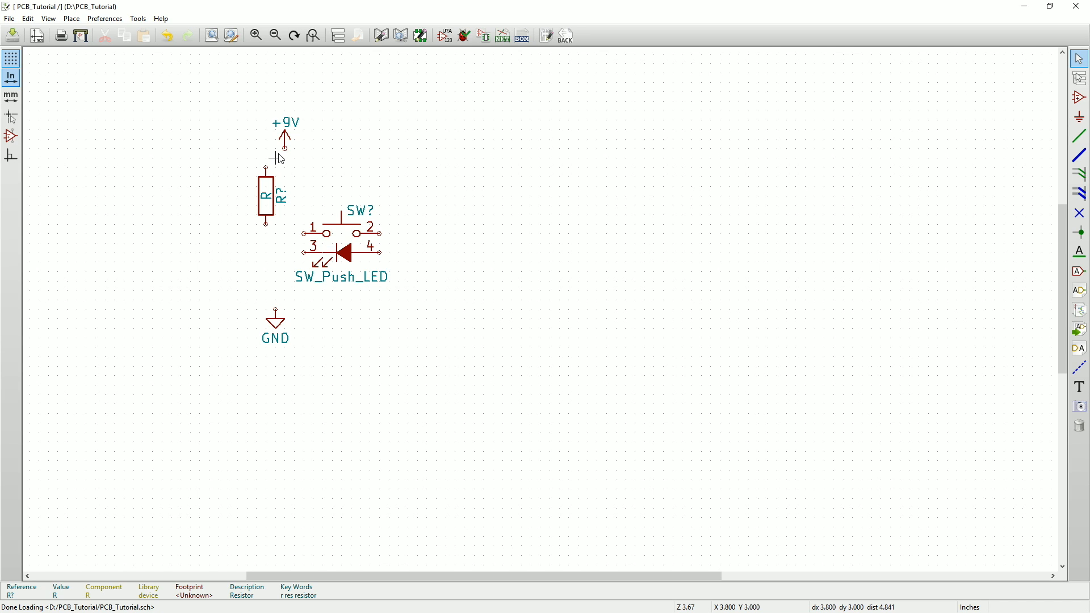
pyautogui.click(266, 194)
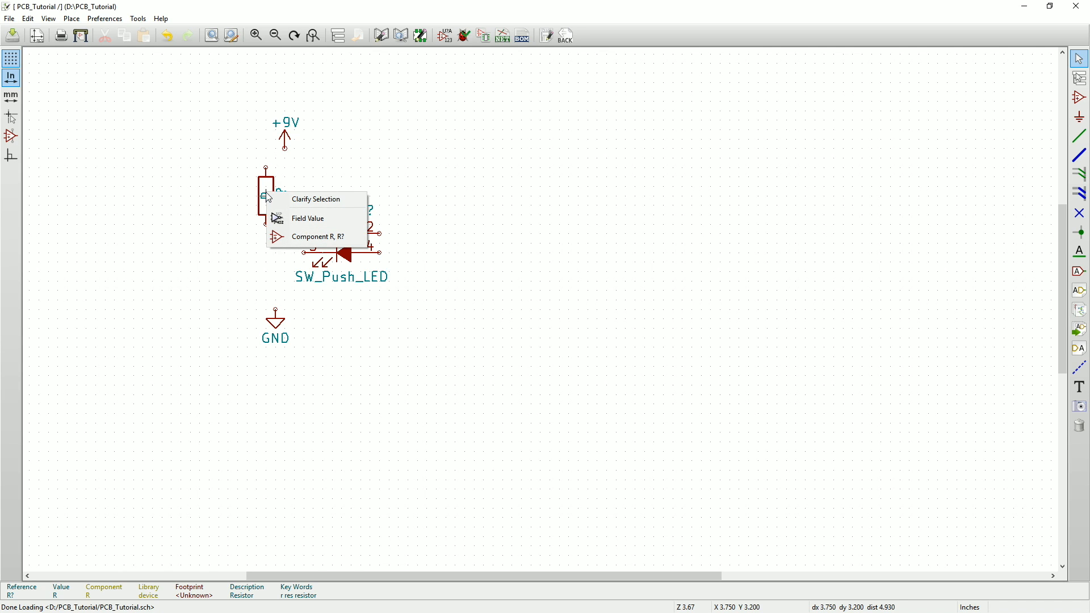
pyautogui.moveTo(308, 218)
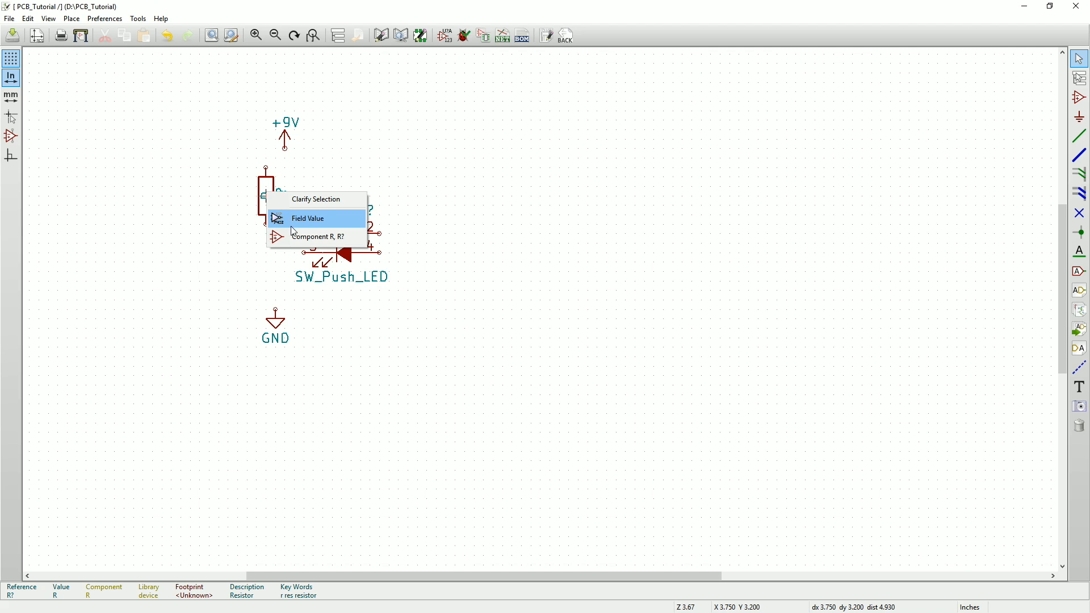
pyautogui.moveTo(326, 239)
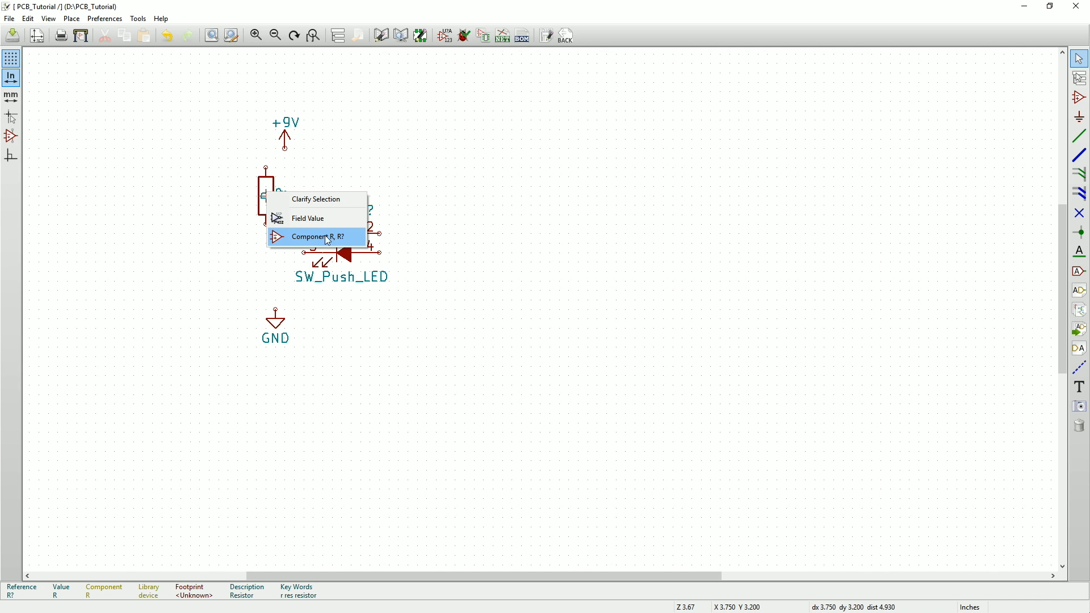
pyautogui.click(316, 236)
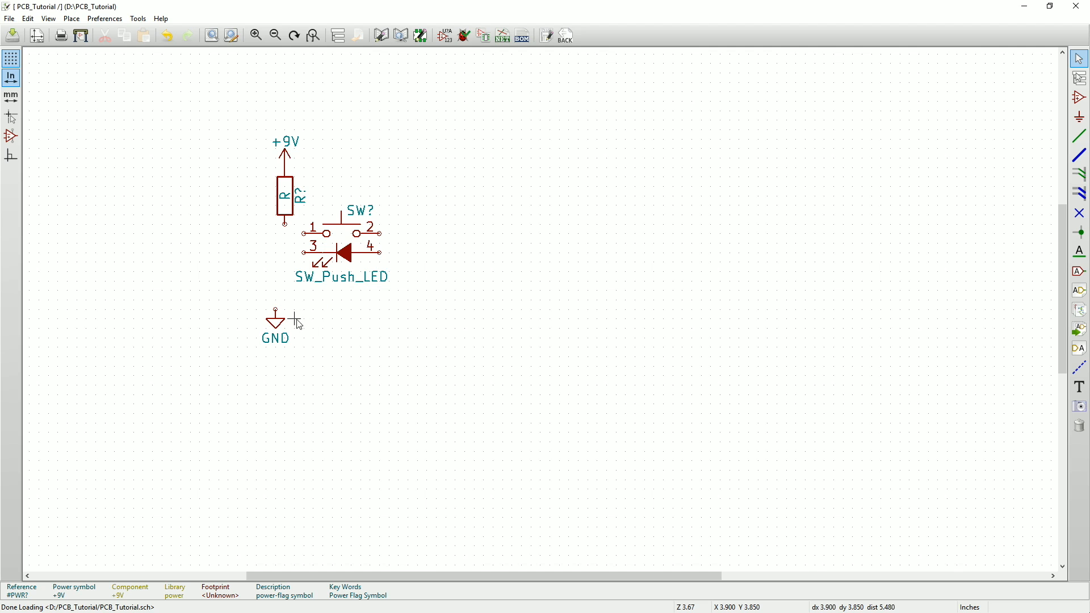
pyautogui.moveTo(295, 323); pyautogui.dragTo(284, 292)
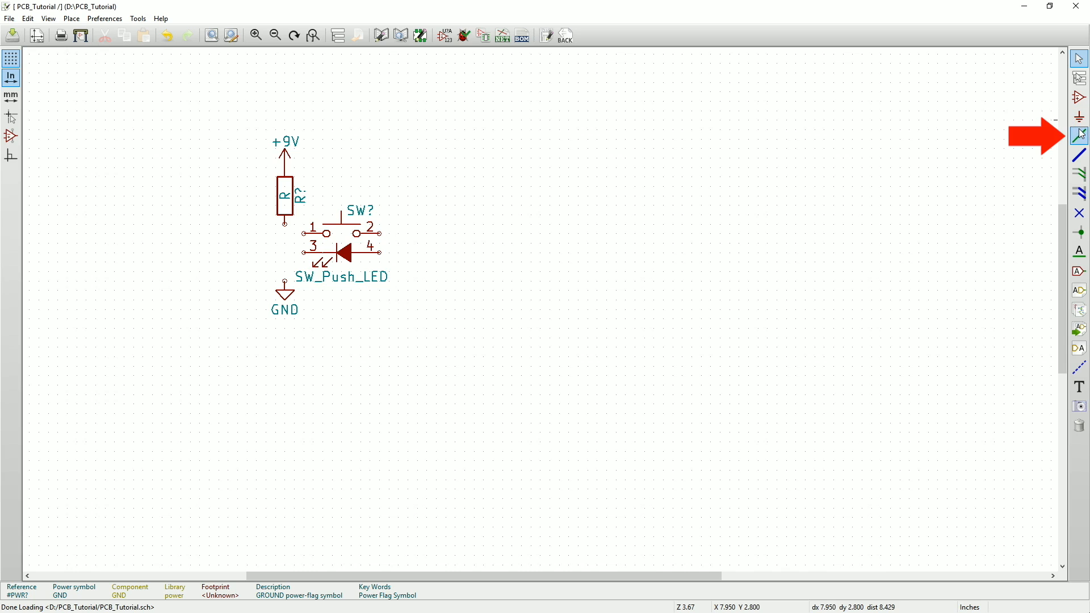
# Wire the resistor to switch pin 1, pin 3 to GND, and pins 2 and 4 together.
pyautogui.click(1079, 135)
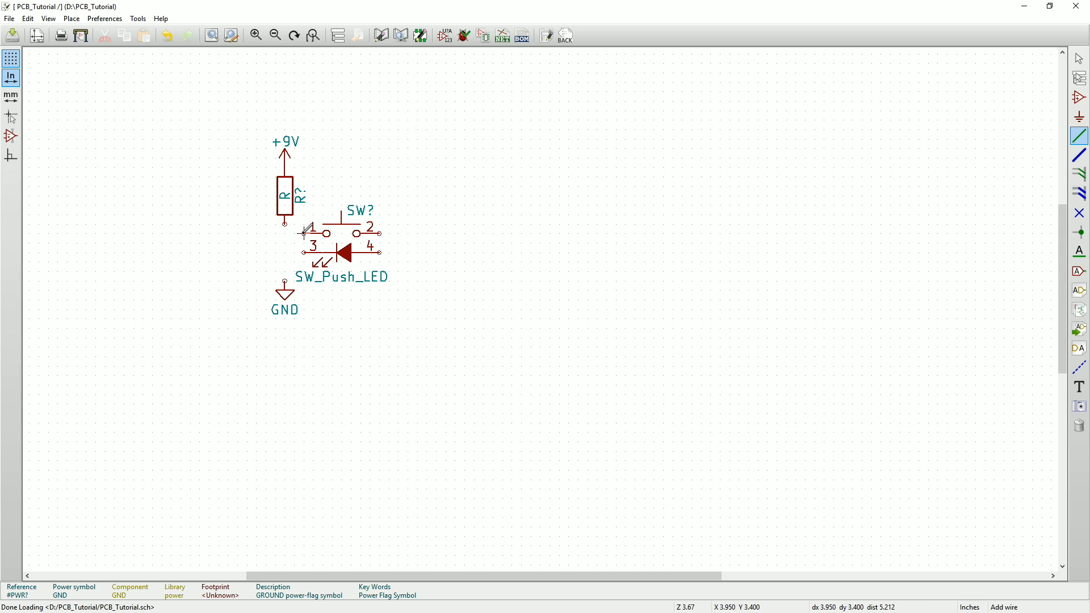
pyautogui.moveTo(284, 223); pyautogui.dragTo(304, 232)
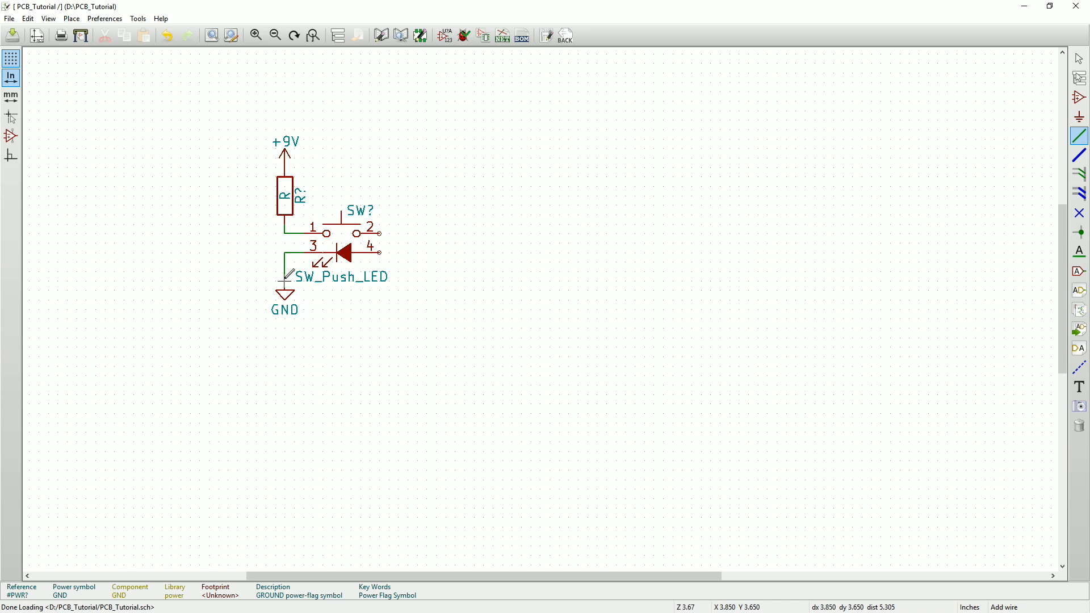
pyautogui.moveTo(560, 174)
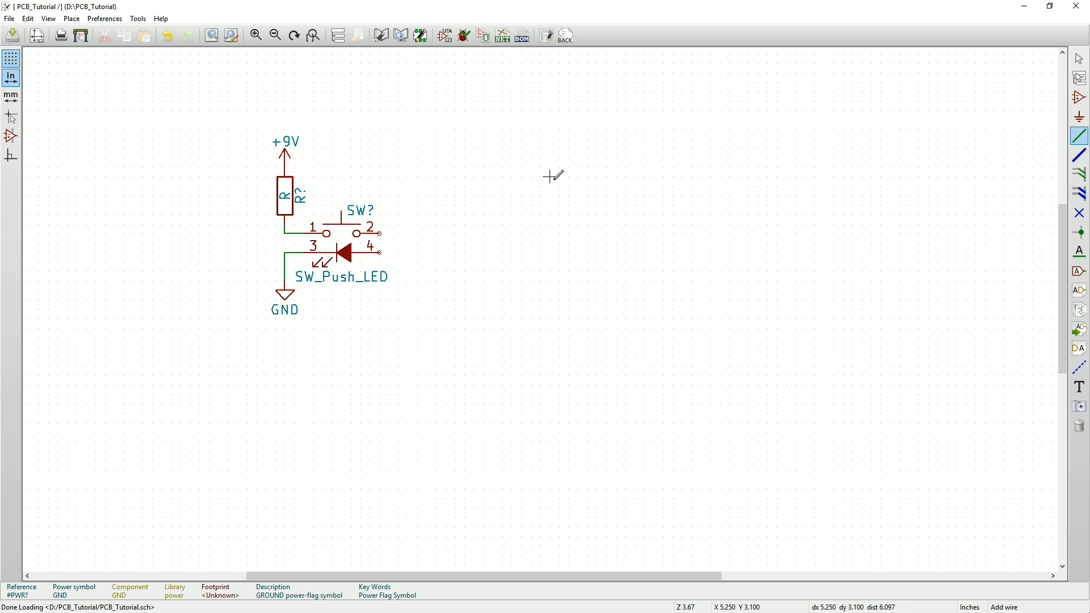
pyautogui.moveTo(389, 232)
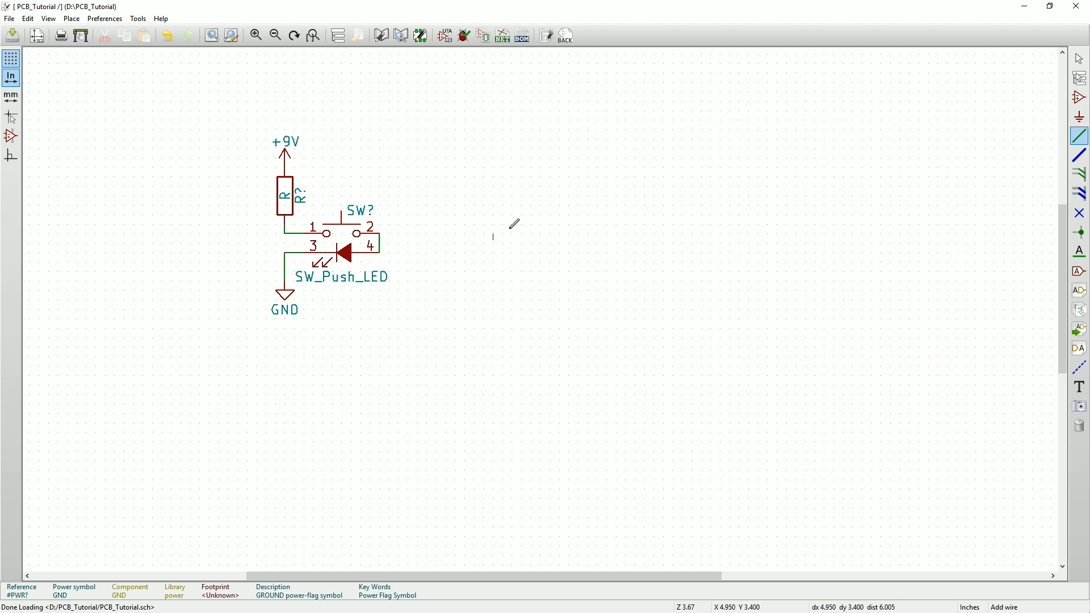
pyautogui.moveTo(608, 205)
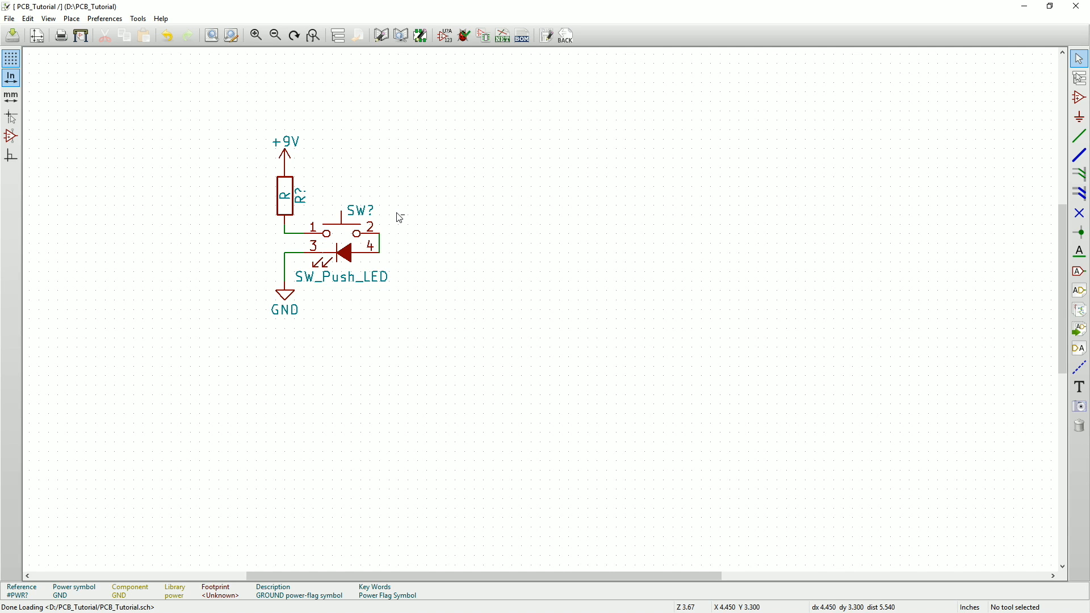
pyautogui.moveTo(237, 112)
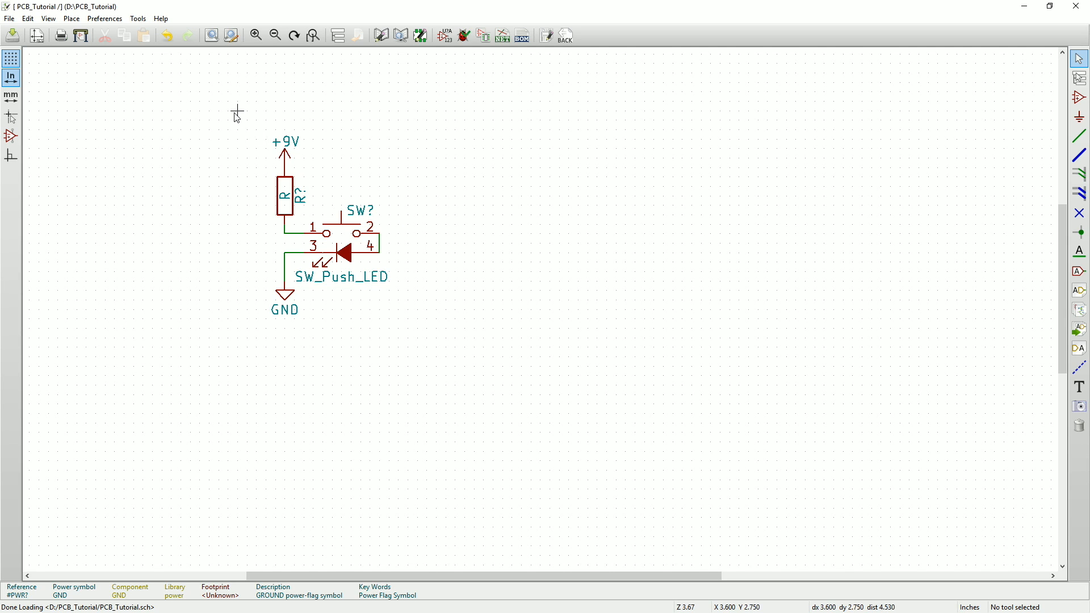
# Select the whole circuit and duplicate it into four copies in a 2×2 grid.
pyautogui.moveTo(237, 111); pyautogui.dragTo(417, 334)
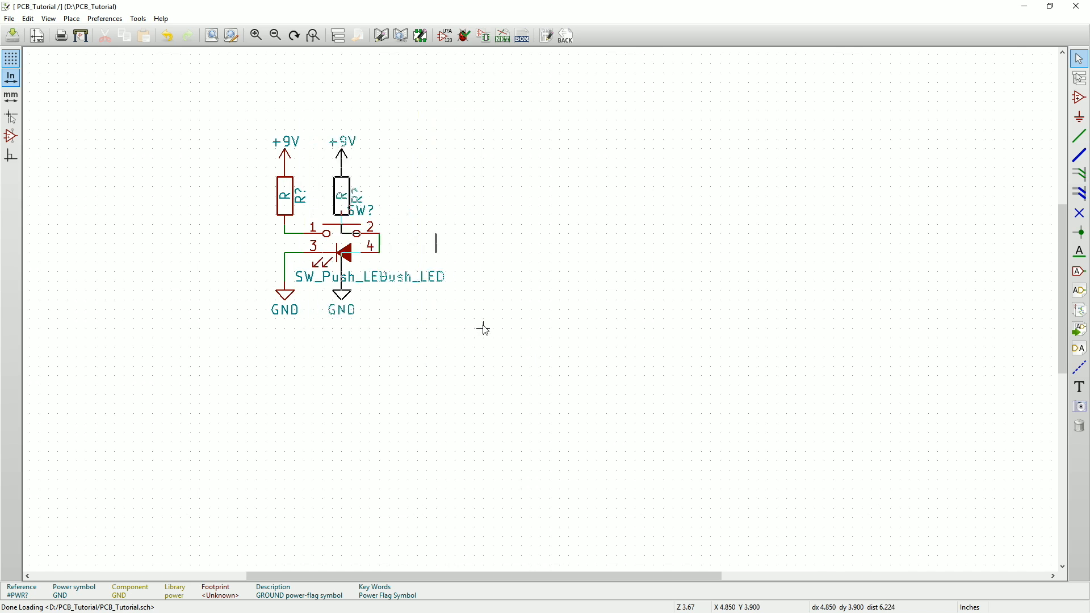
pyautogui.moveTo(436, 243); pyautogui.dragTo(606, 332)
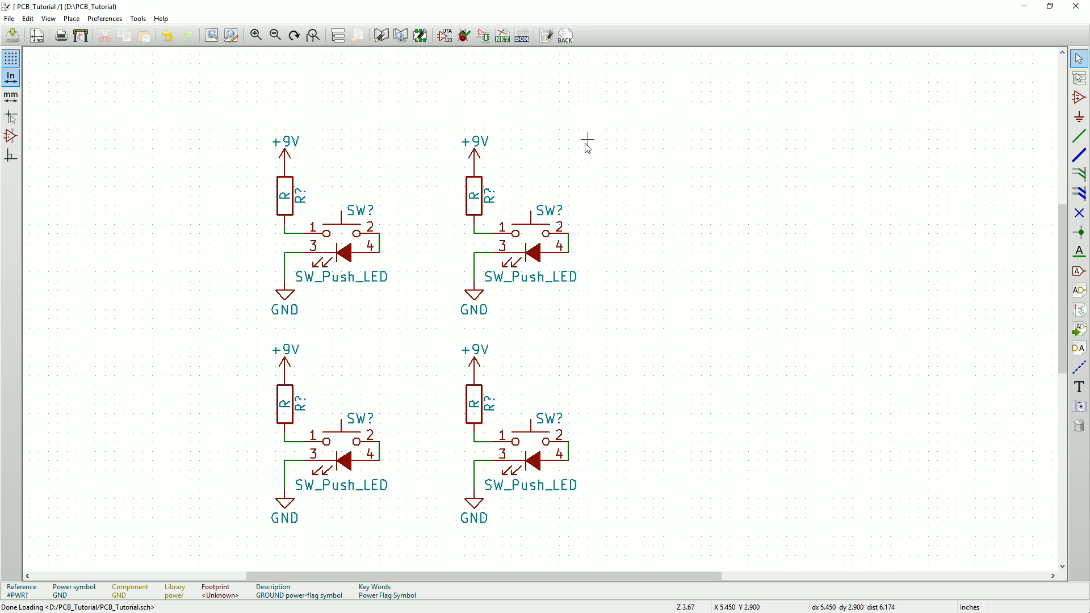
pyautogui.moveTo(444, 35)
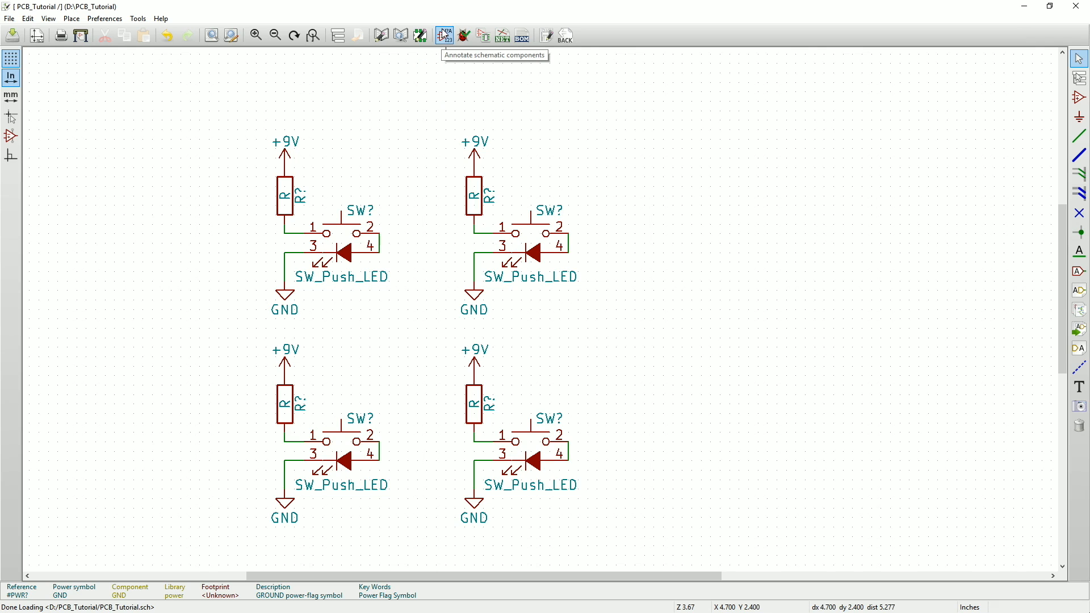
# Annotate all components automatically so parts read R1–R4 and SW1–SW4.
pyautogui.click(444, 35)
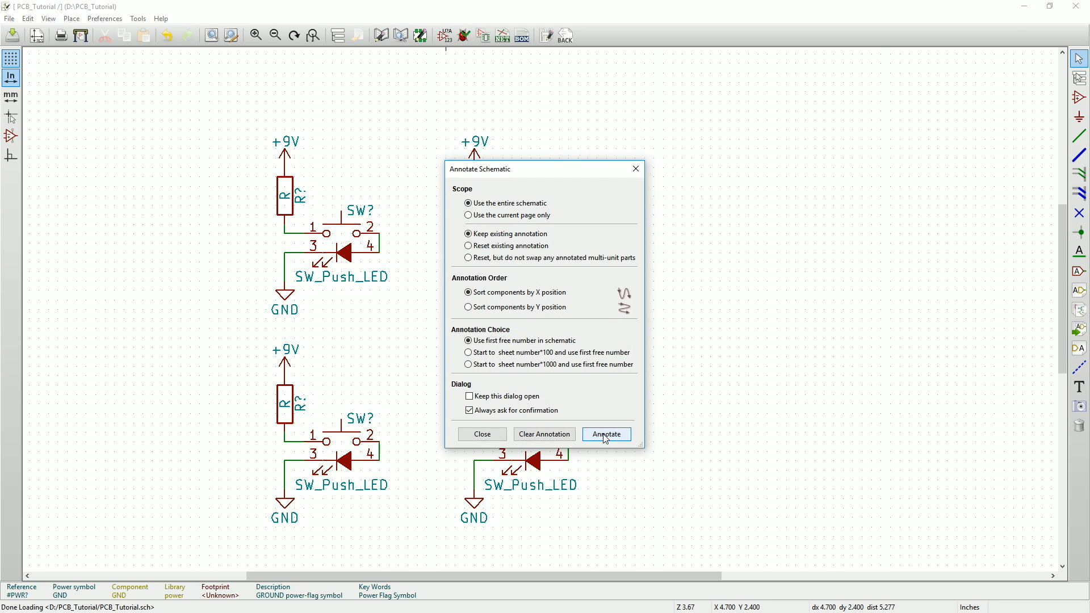
pyautogui.click(606, 434)
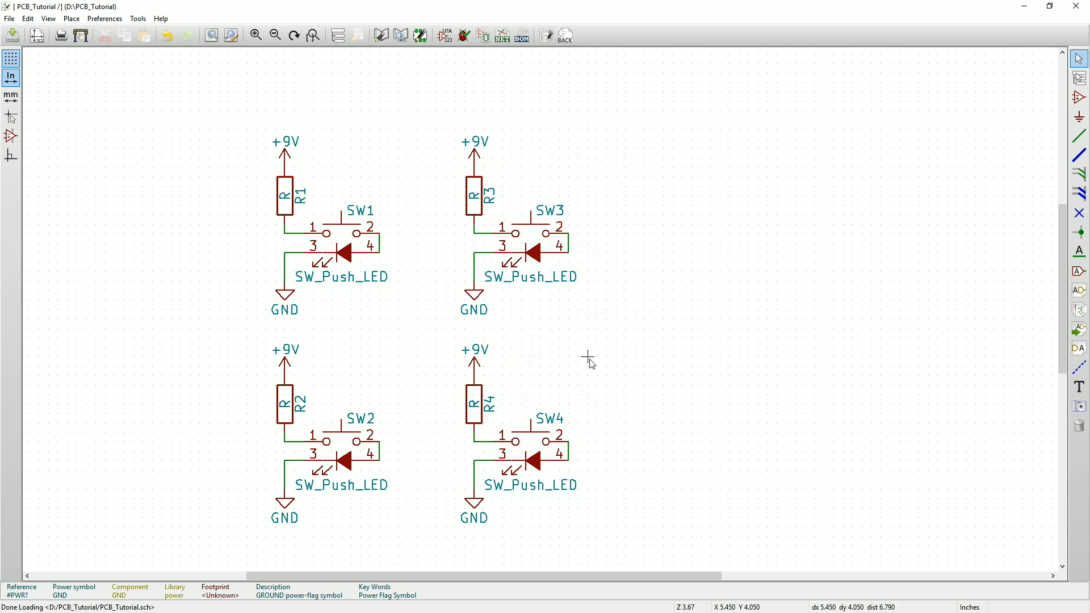
pyautogui.moveTo(340, 194)
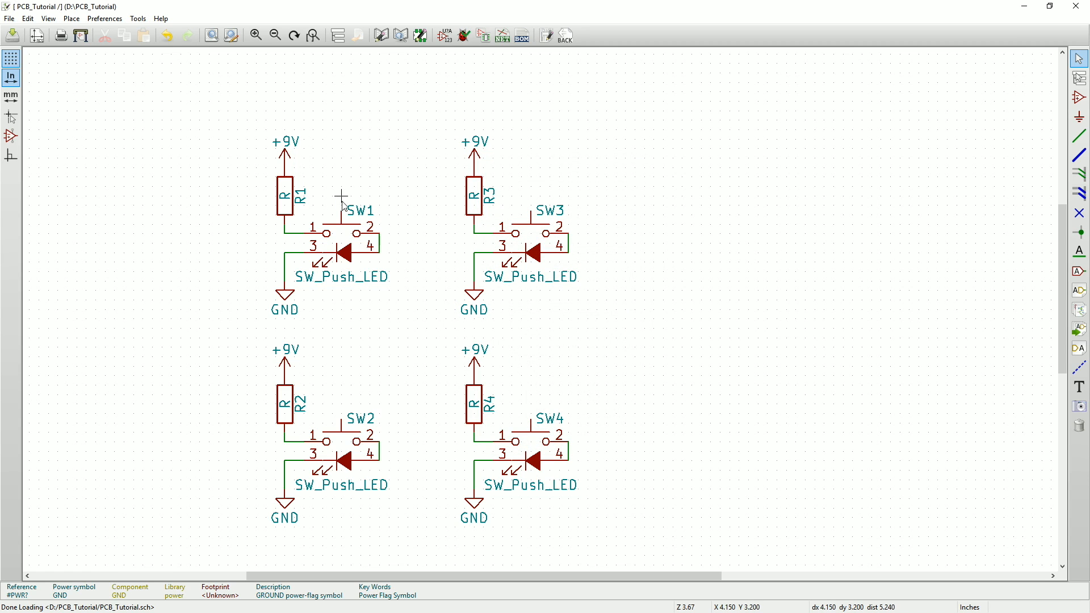
pyautogui.moveTo(804, 179)
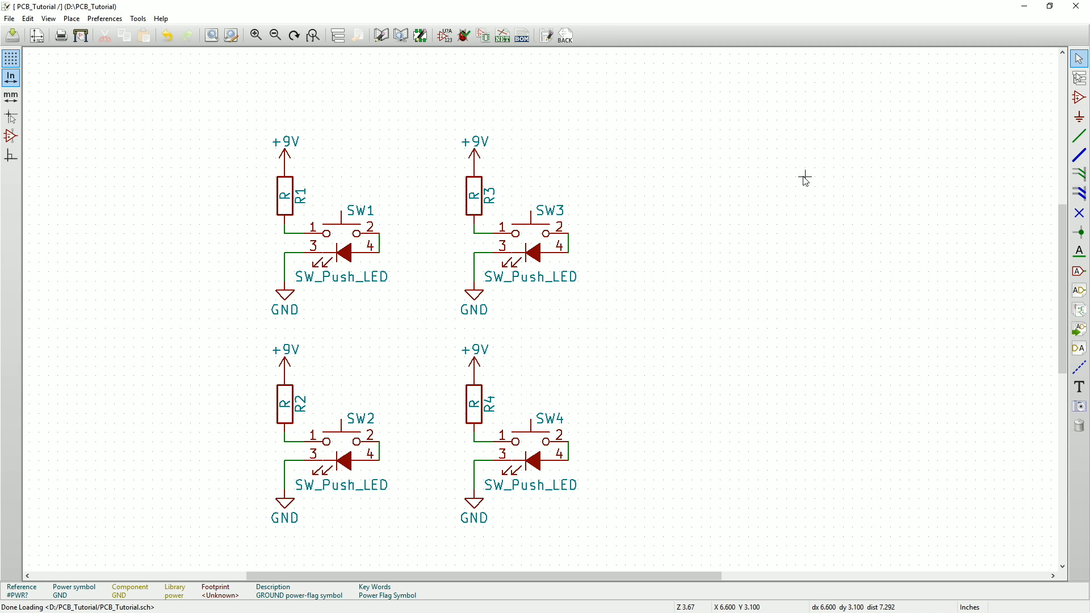
pyautogui.moveTo(91, 95)
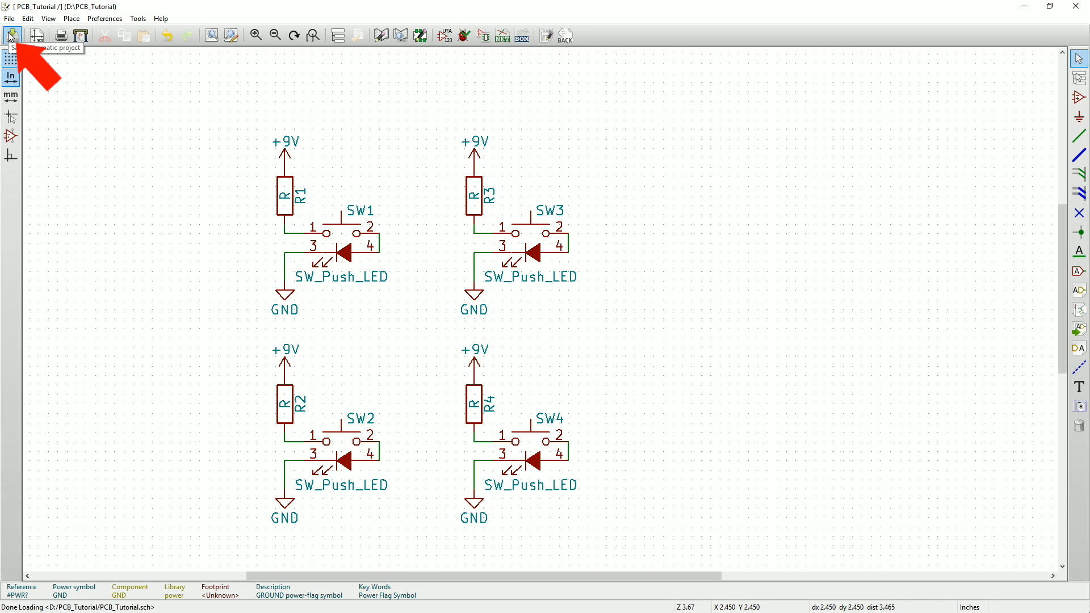
# Save the annotated PCB_Tutorial schematic to disk.
pyautogui.click(12, 35)
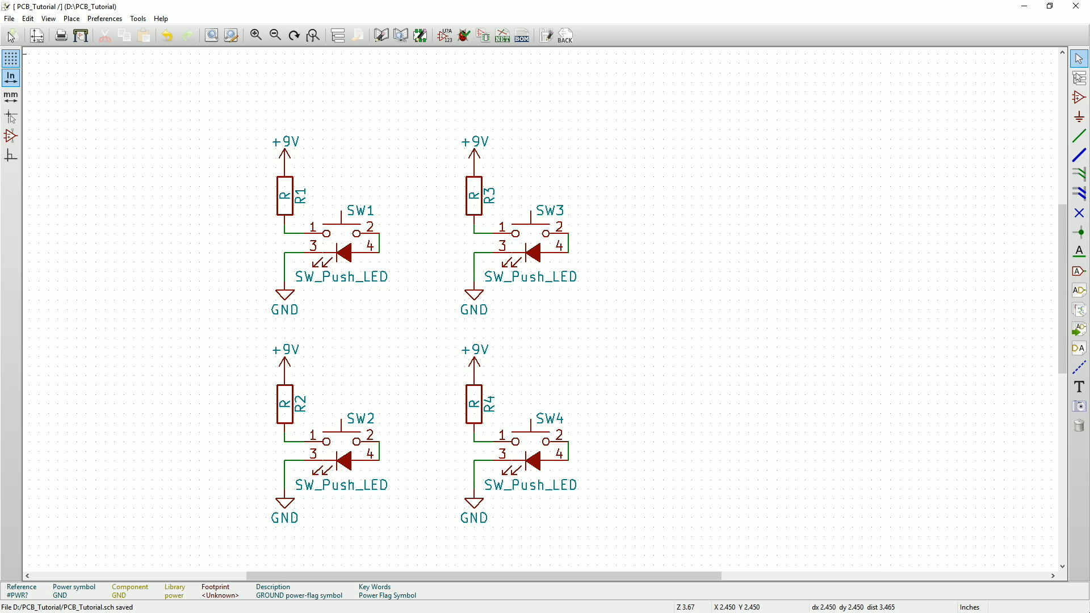